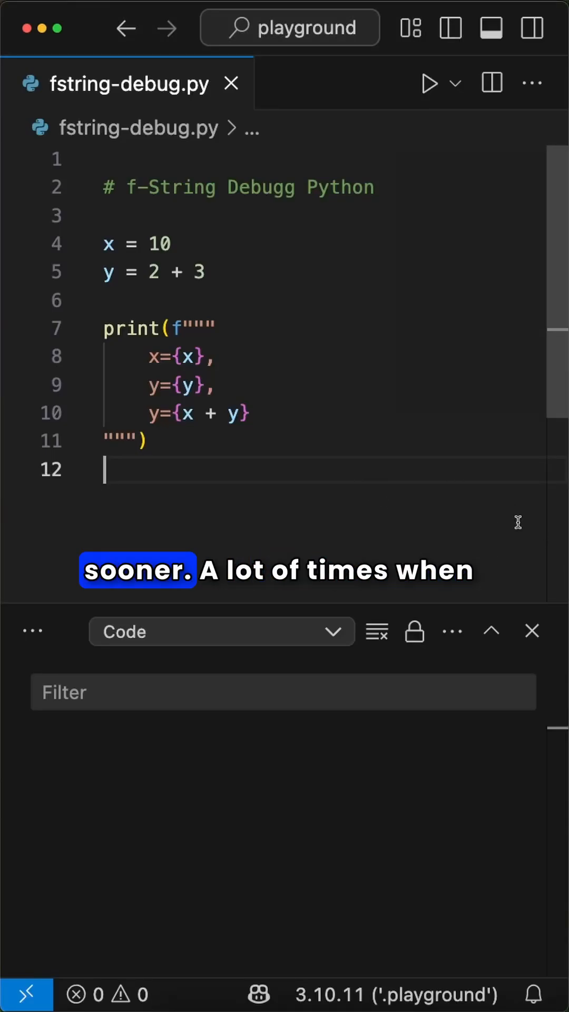
{"action": "mouse_move", "coordinate": [385, 400]}
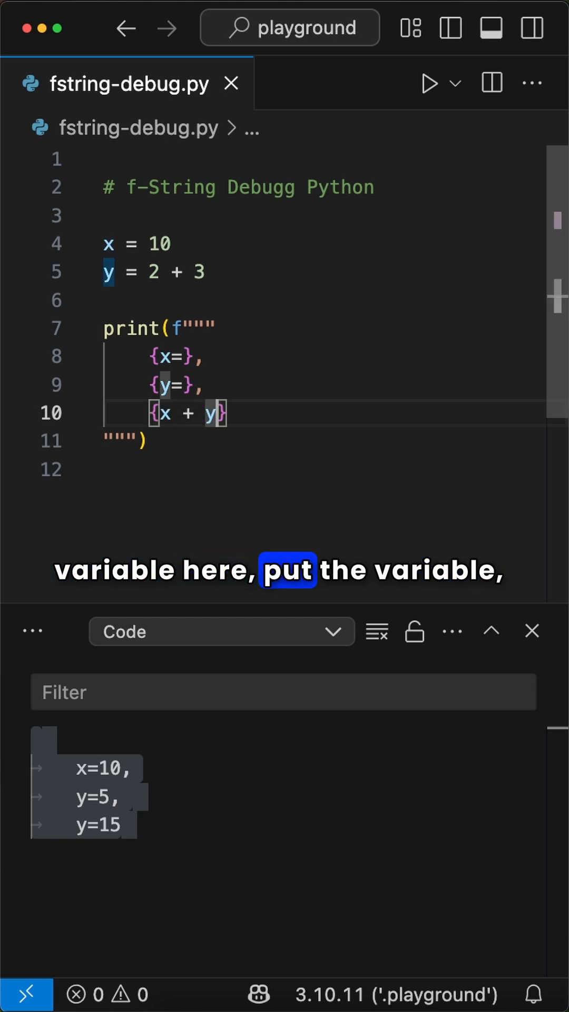
Step: Add = inside the {x + y} placeholder so the f-string prints x + y=15
{"action": "type", "text": "="}
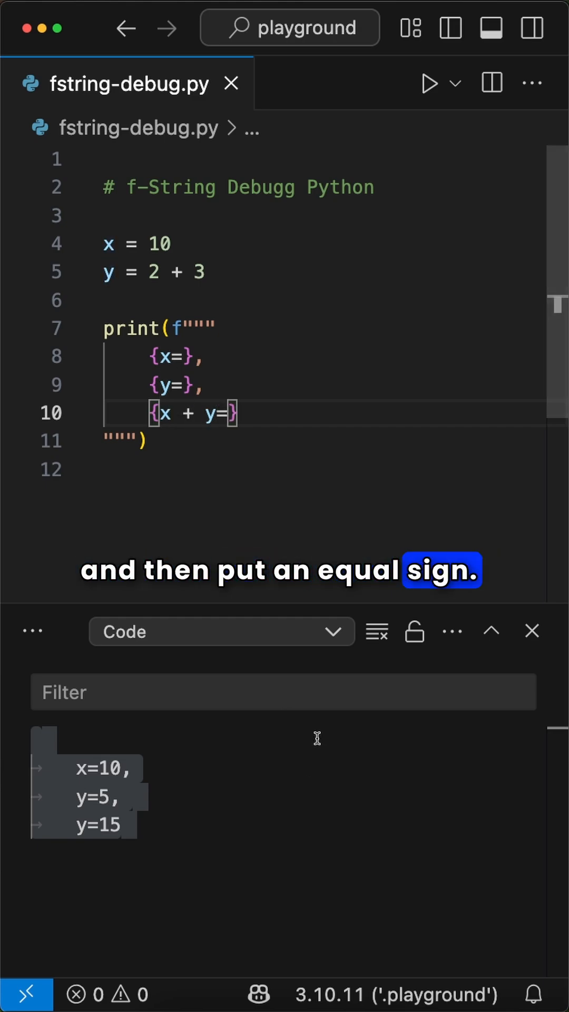
{"action": "left_click", "coordinate": [376, 631]}
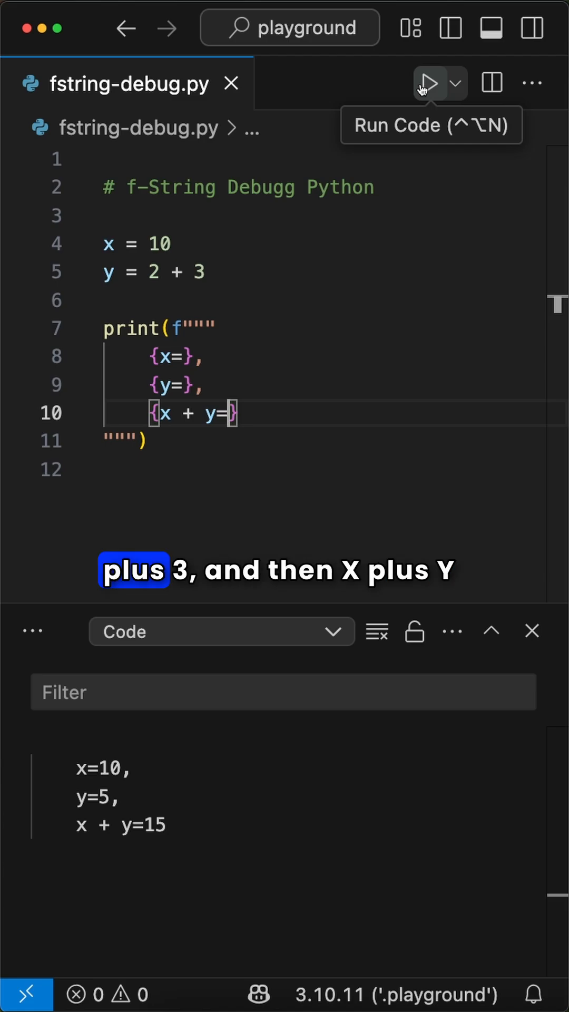
{"action": "mouse_move", "coordinate": [108, 244]}
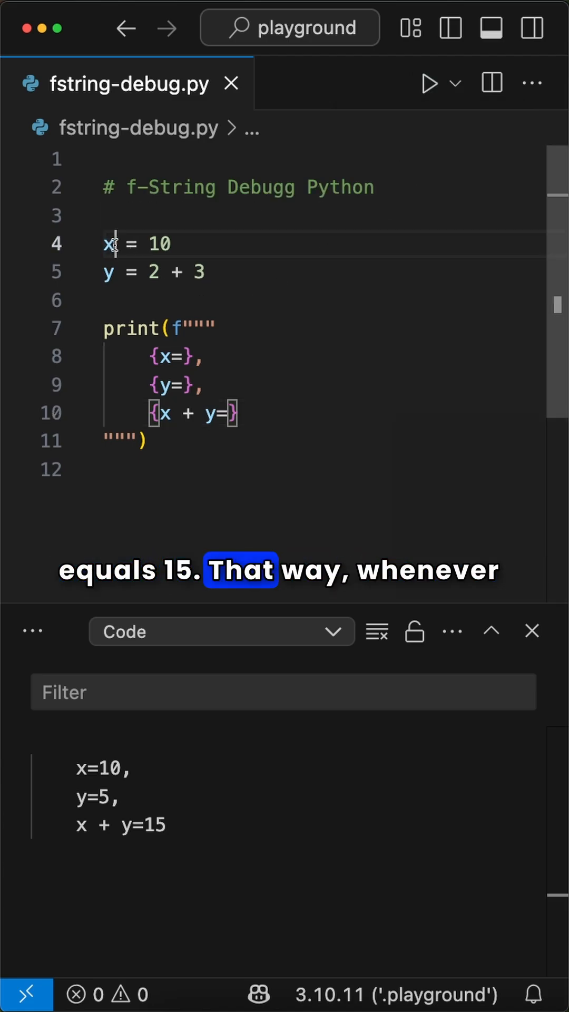
Step: Rename symbol x to a, set its value to 20, and rerun to print a=20, y=5, a + y=25
{"action": "right_click", "coordinate": [109, 244]}
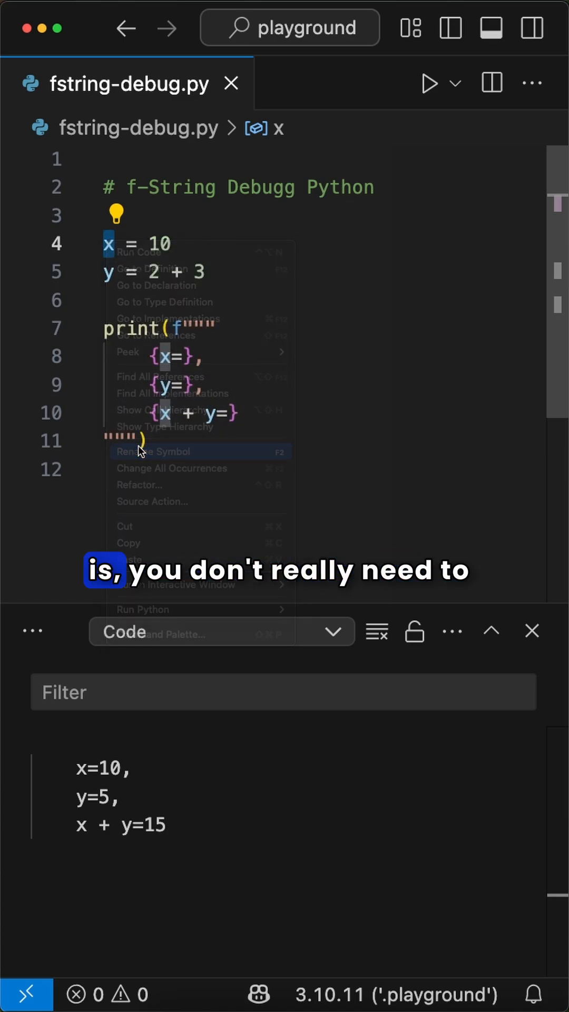
{"action": "left_click", "coordinate": [153, 452]}
{"action": "type", "text": "a"}
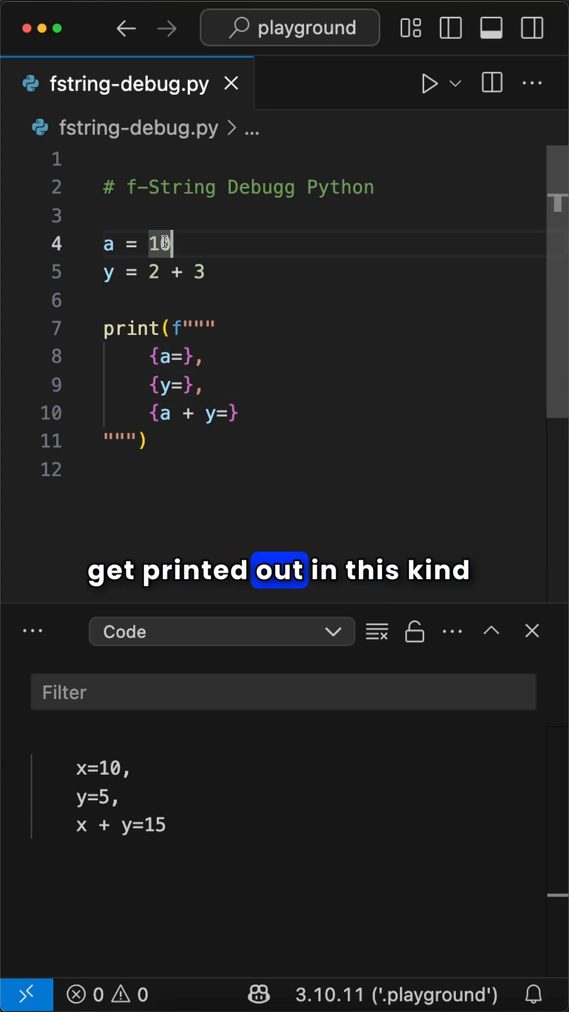
{"action": "type", "text": "20"}
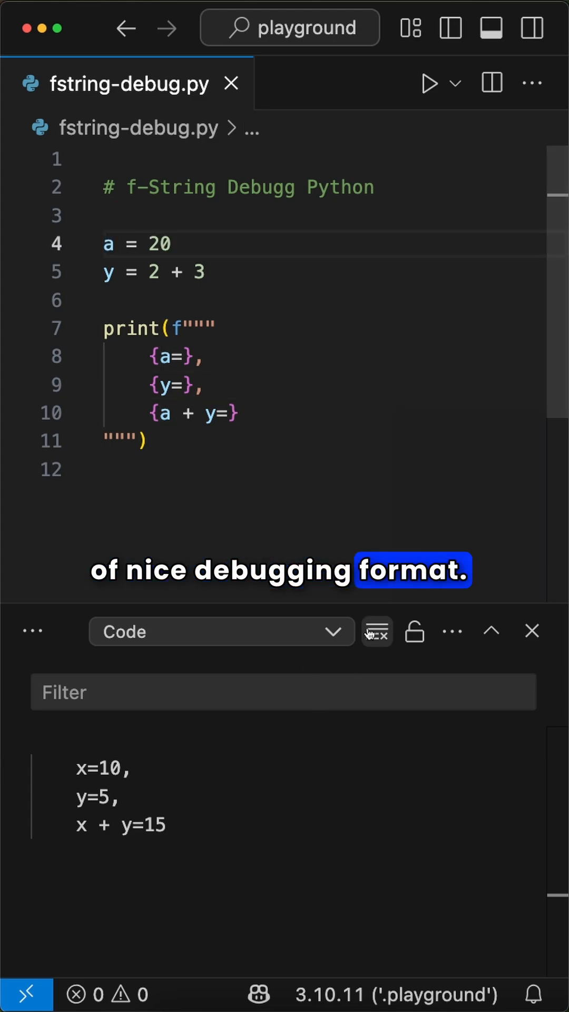
{"action": "left_click", "coordinate": [429, 82]}
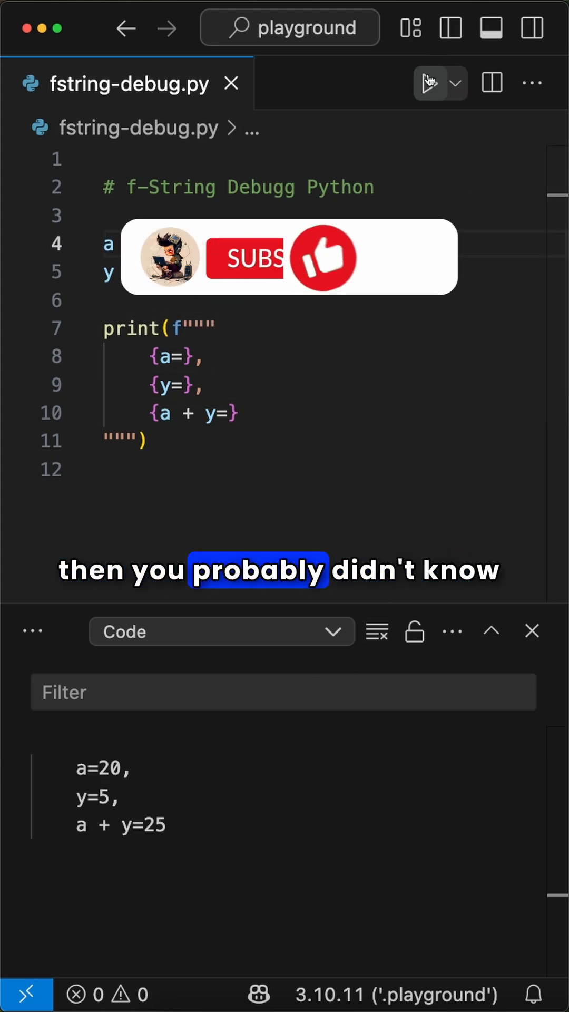